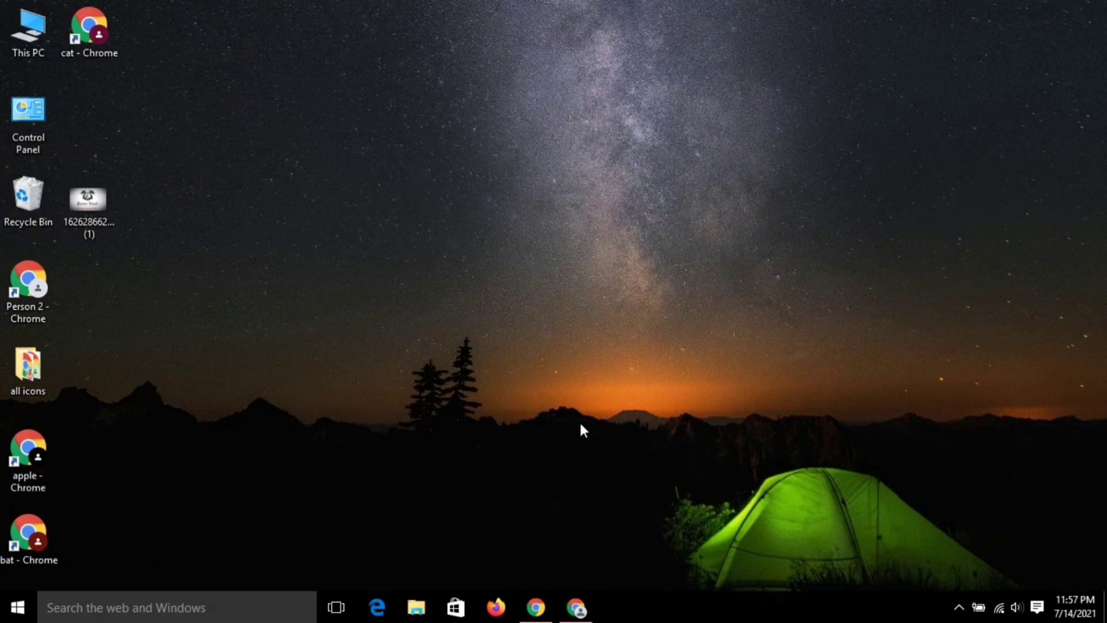
mouse_move(781, 307)
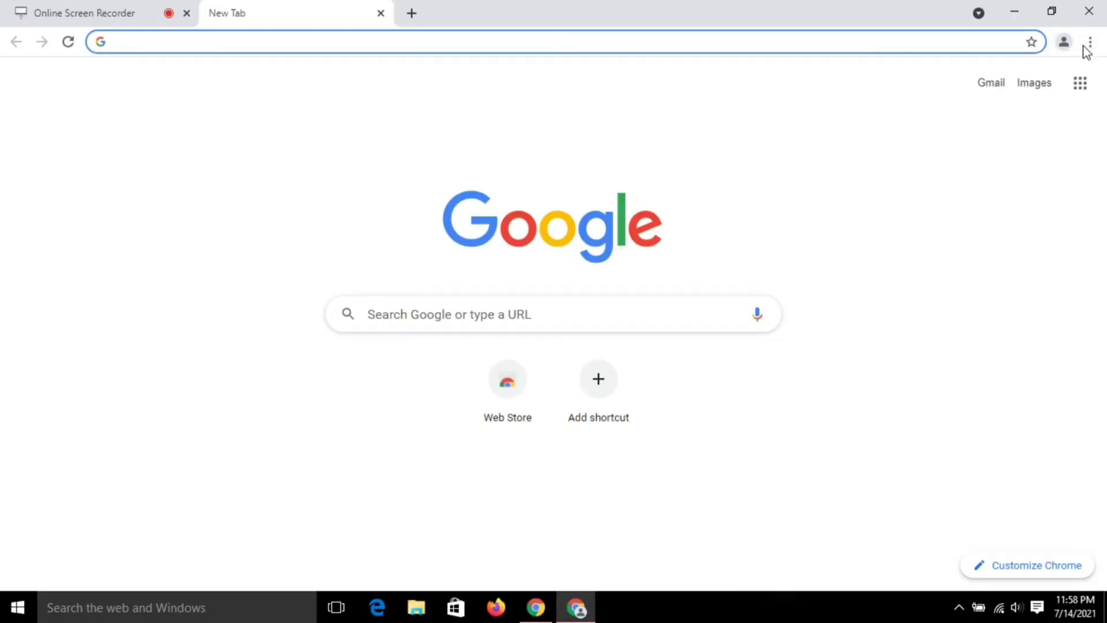
mouse_move(1094, 40)
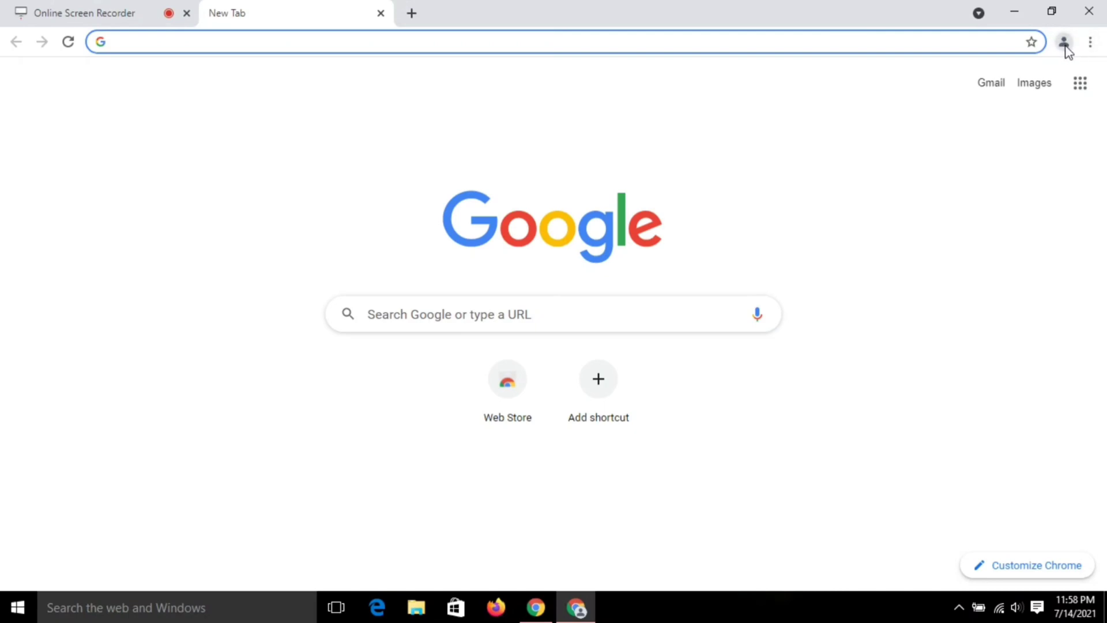
mouse_move(1066, 42)
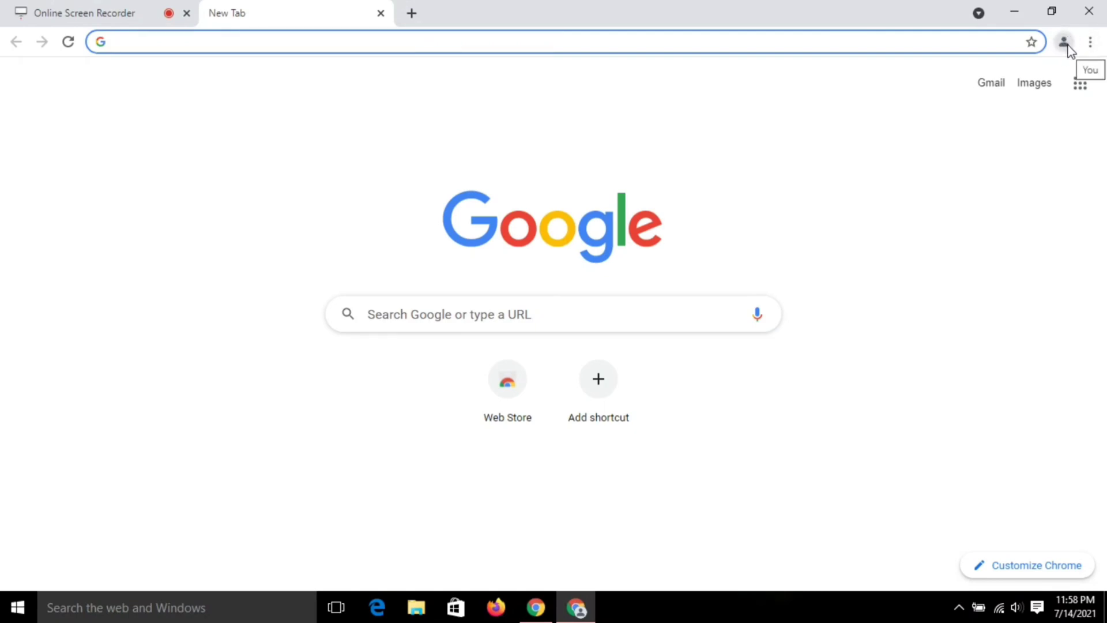
Open the profile avatar menu to show the apple, bat, cat and Guest profiles
left_click(1066, 42)
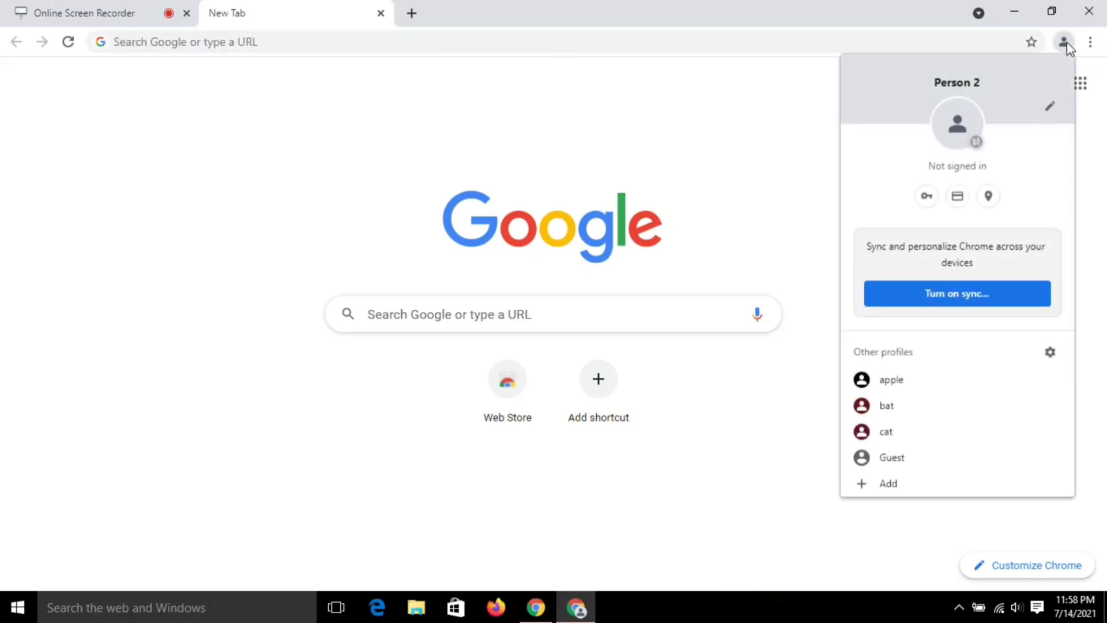
mouse_move(902, 457)
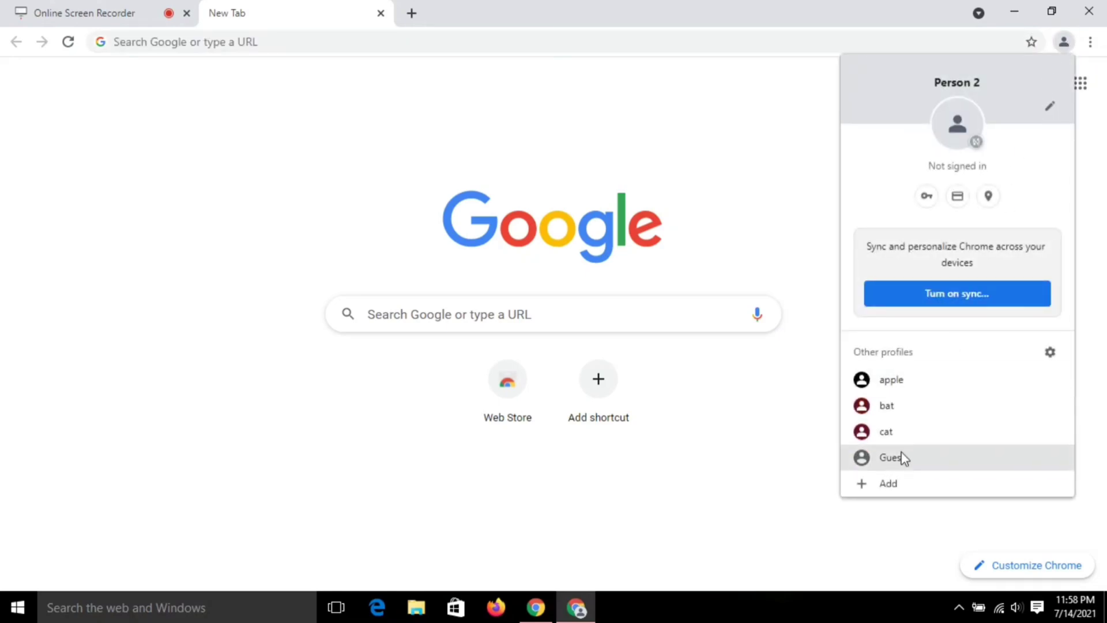
mouse_move(900, 486)
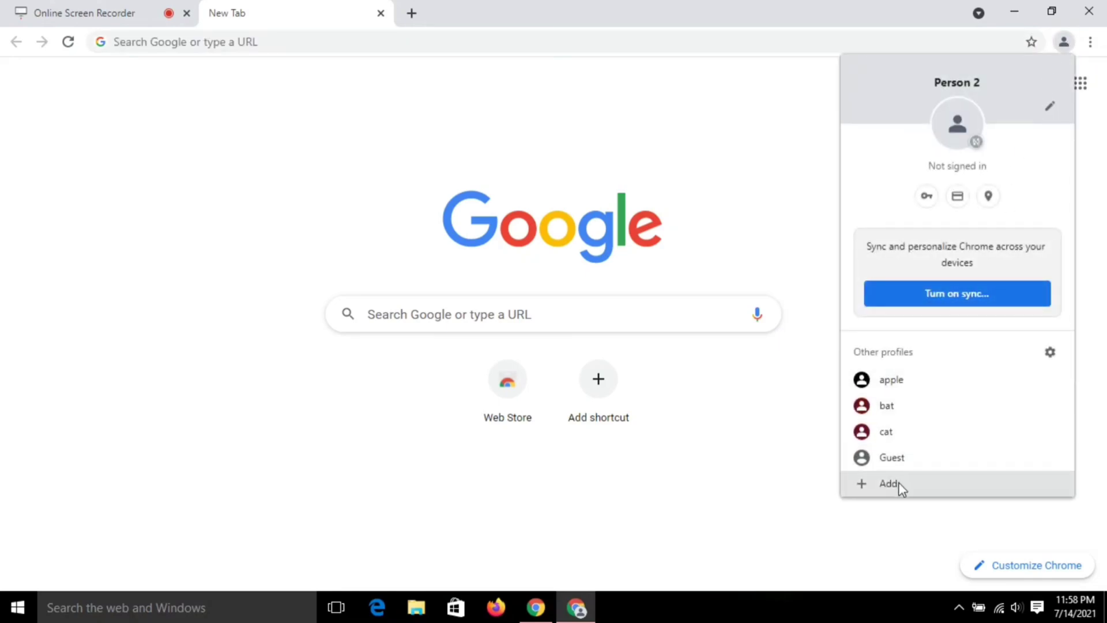
mouse_move(897, 405)
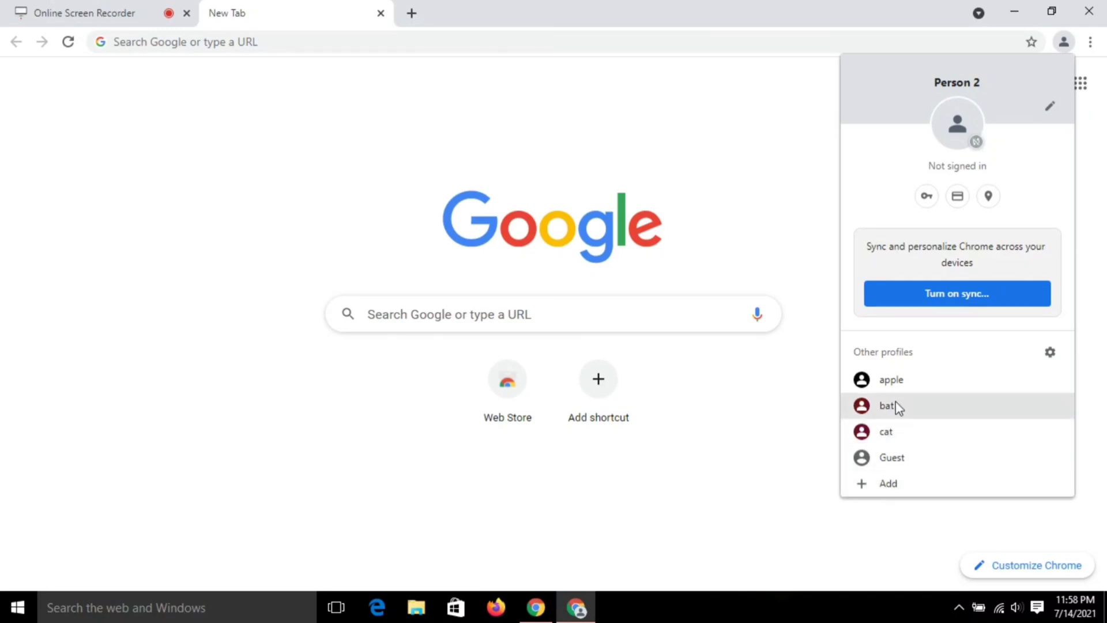
mouse_move(897, 489)
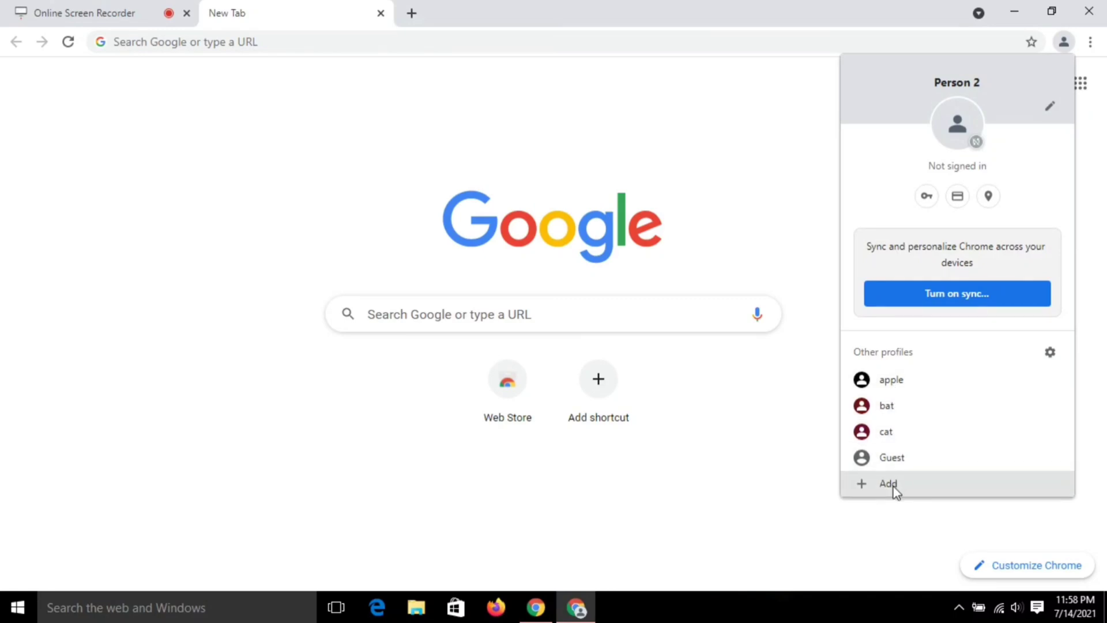
Add a profile without an account, name it NEW CHROME, and choose the dark blue theme
left_click(888, 484)
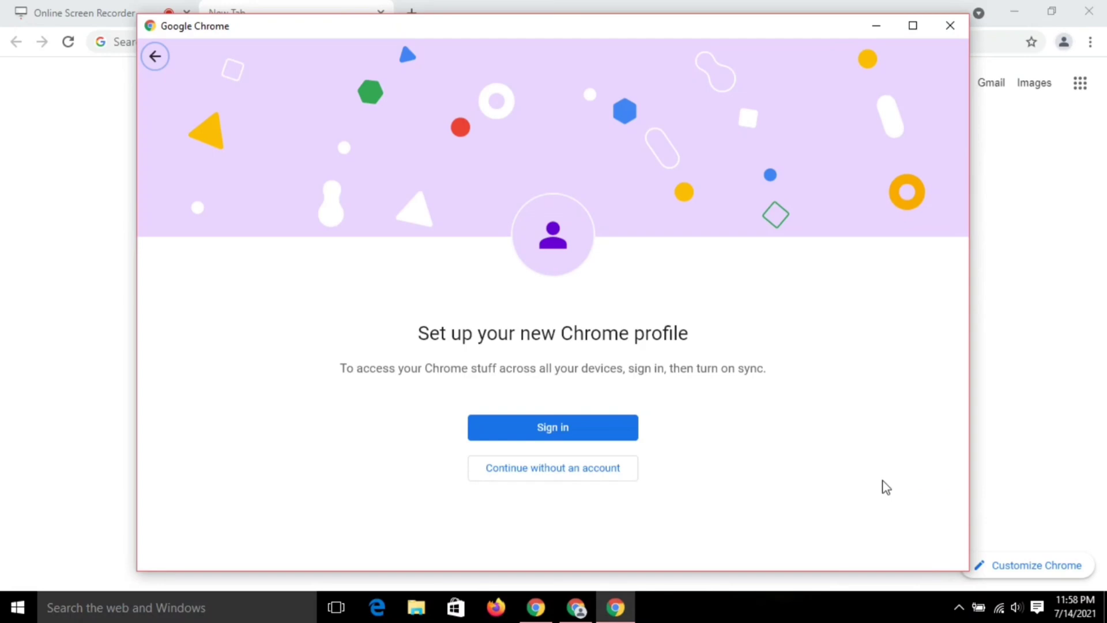
mouse_move(570, 420)
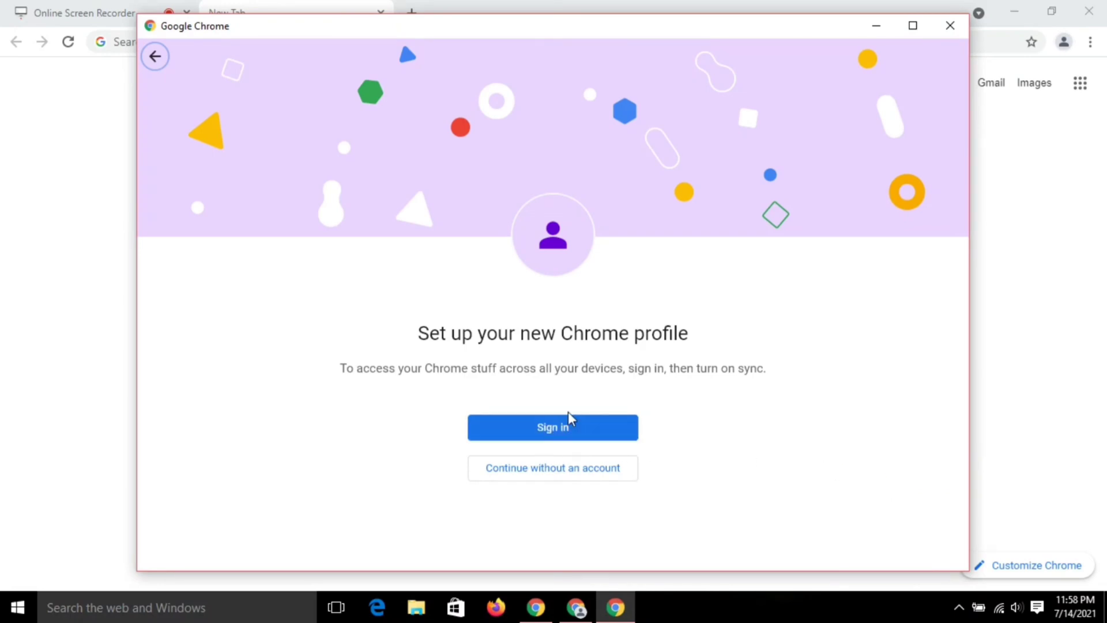
mouse_move(538, 487)
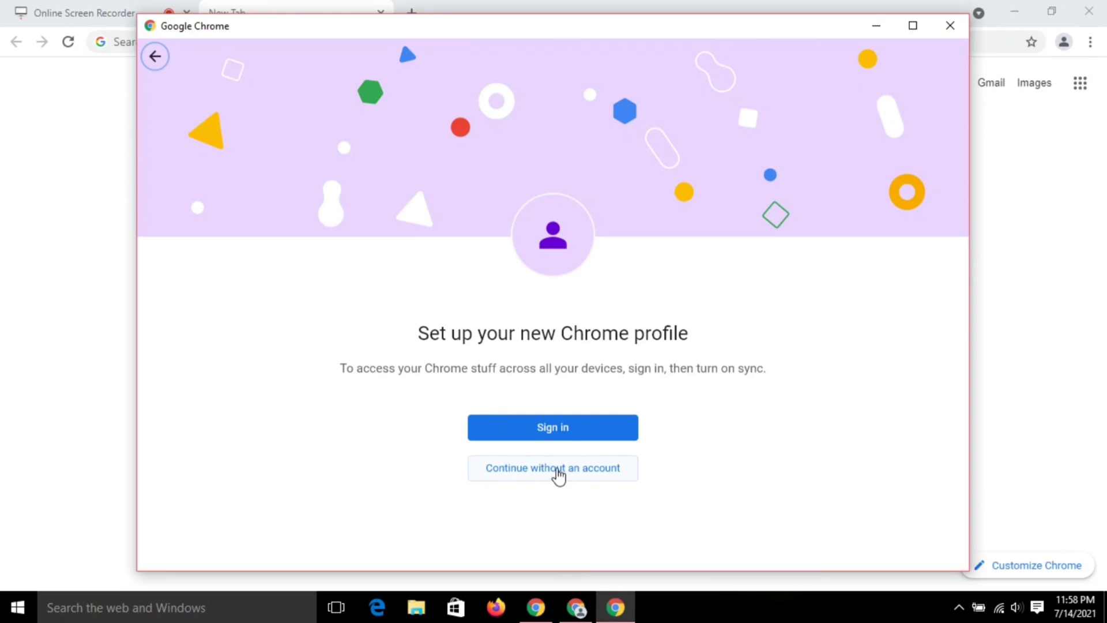
left_click(553, 468)
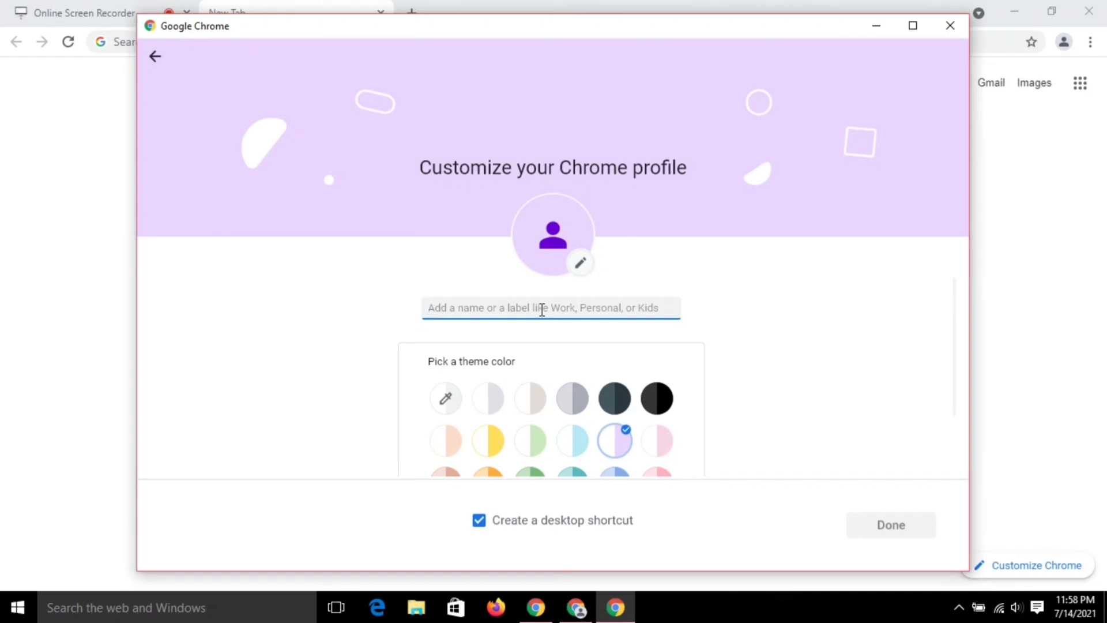
type("NEW")
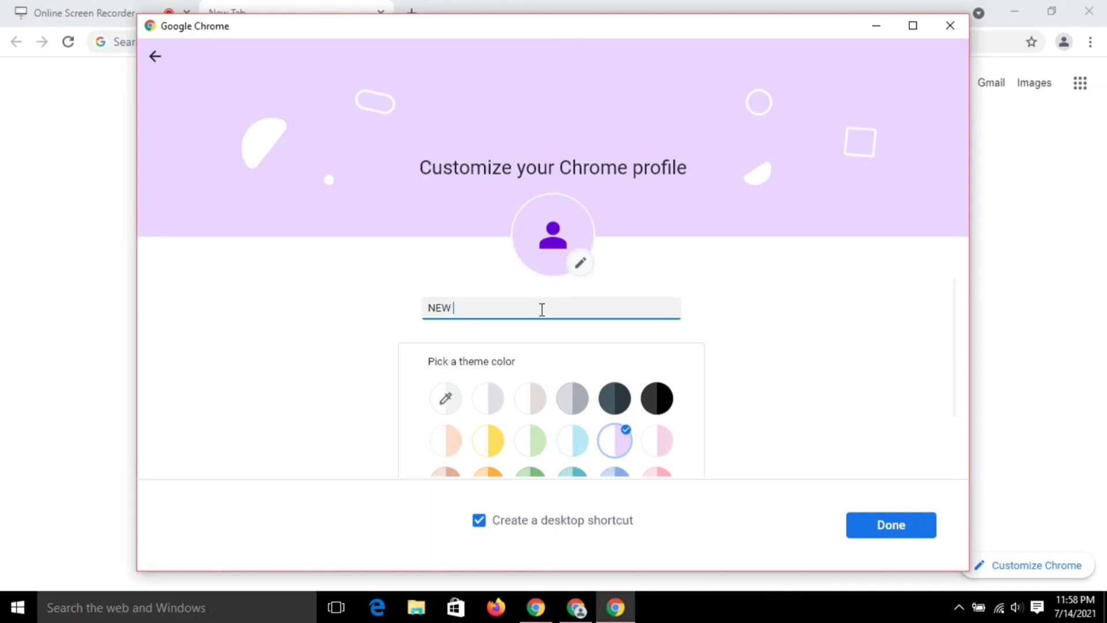
type("CHR")
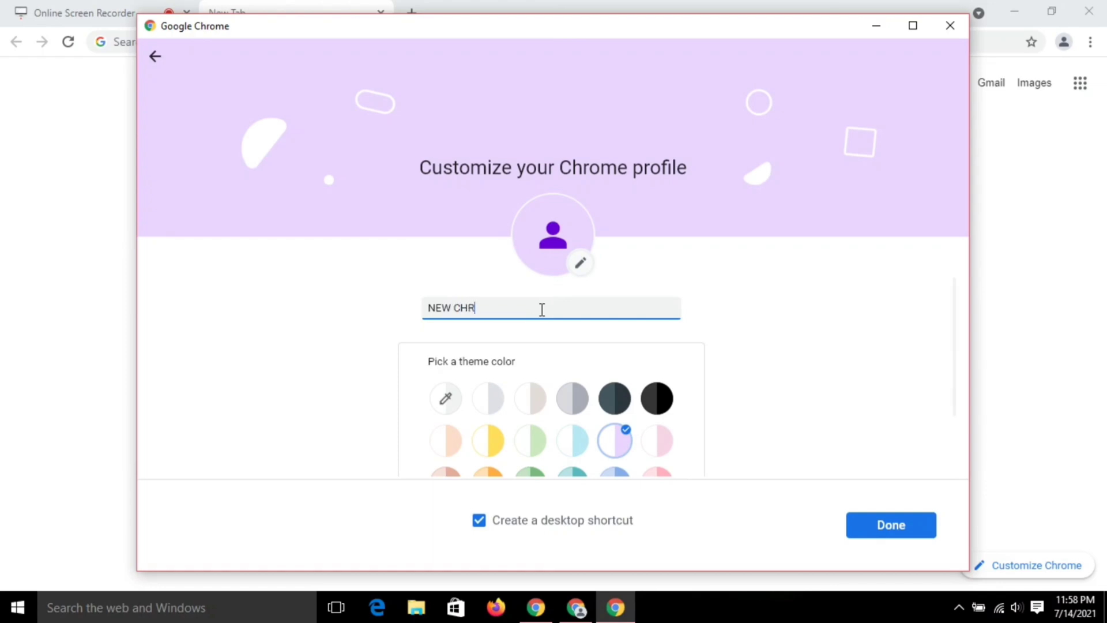
type("OME")
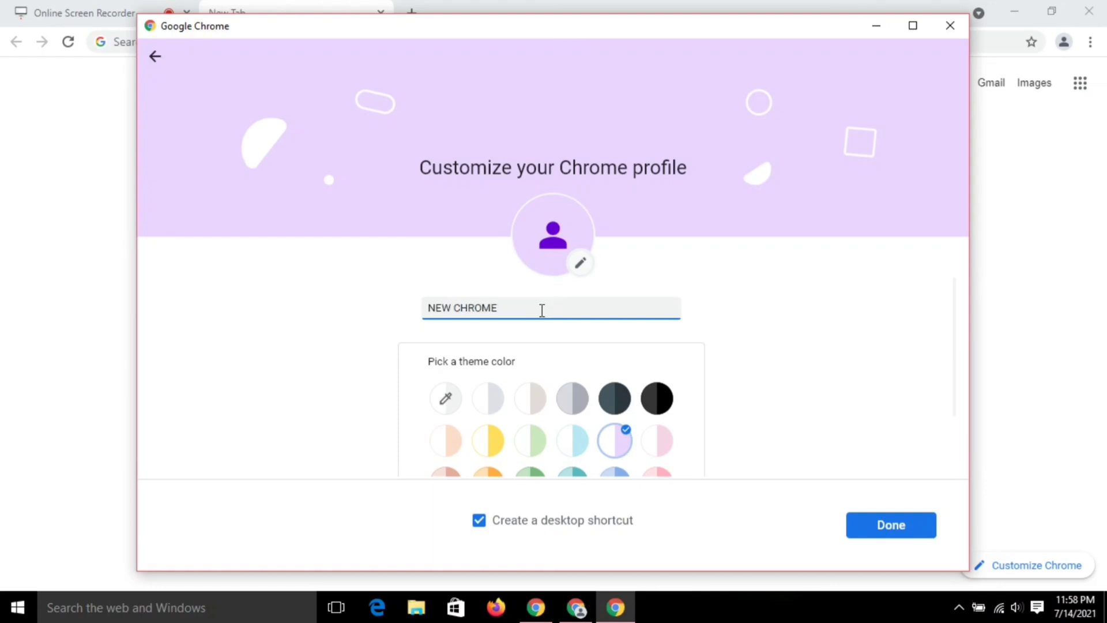
scroll("down", 3)
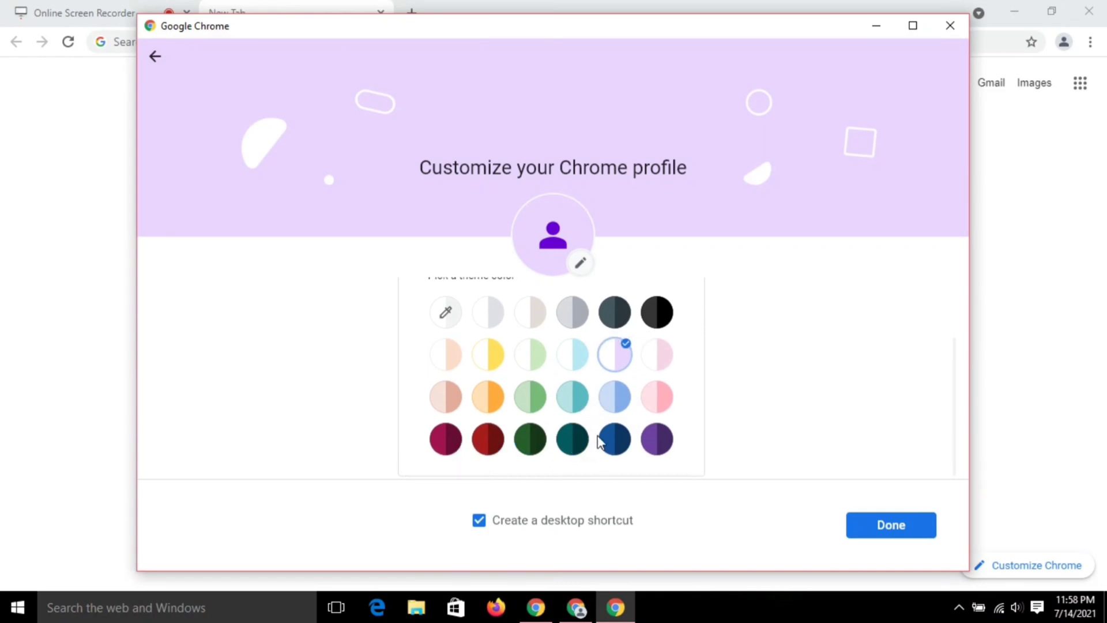
left_click(614, 439)
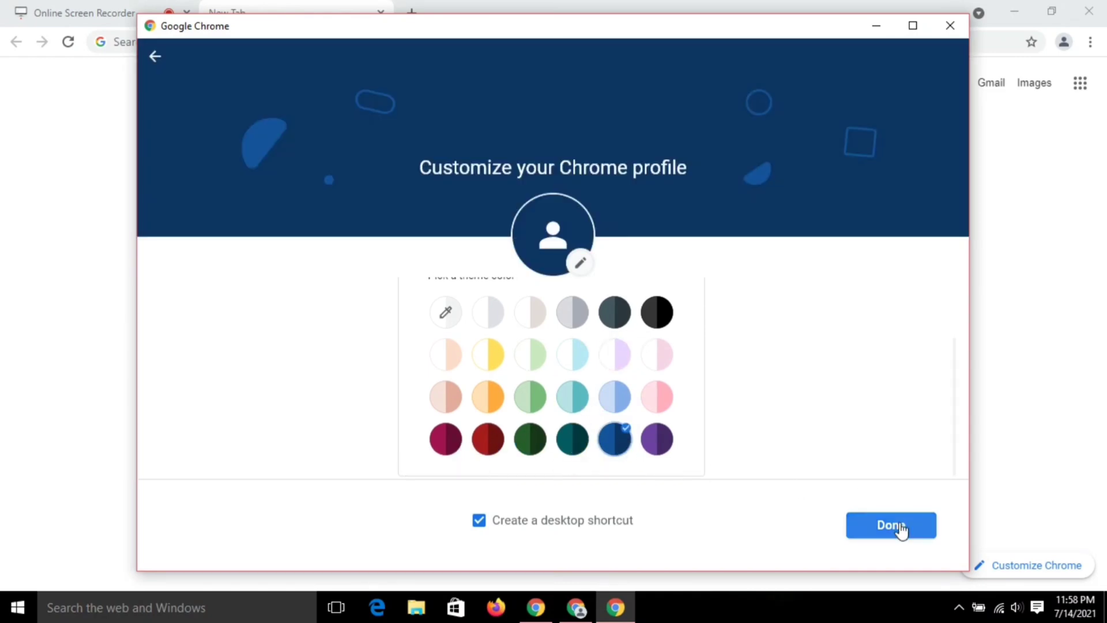
mouse_move(489, 500)
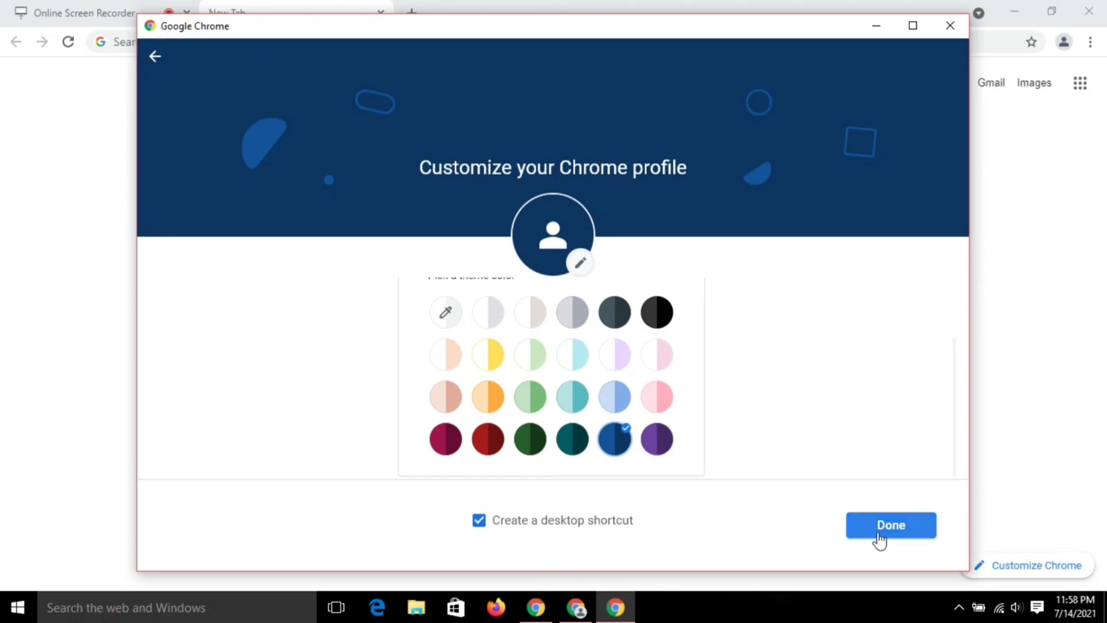
Finish the NEW CHROME profile and confirm its desktop shortcut appears
left_click(891, 525)
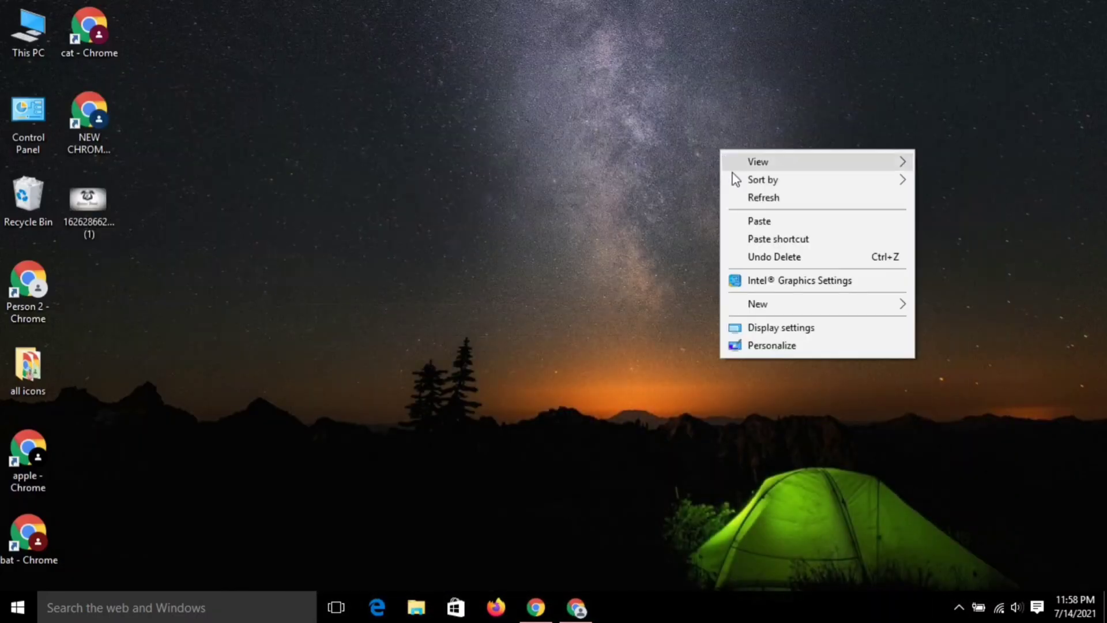
left_click(28, 122)
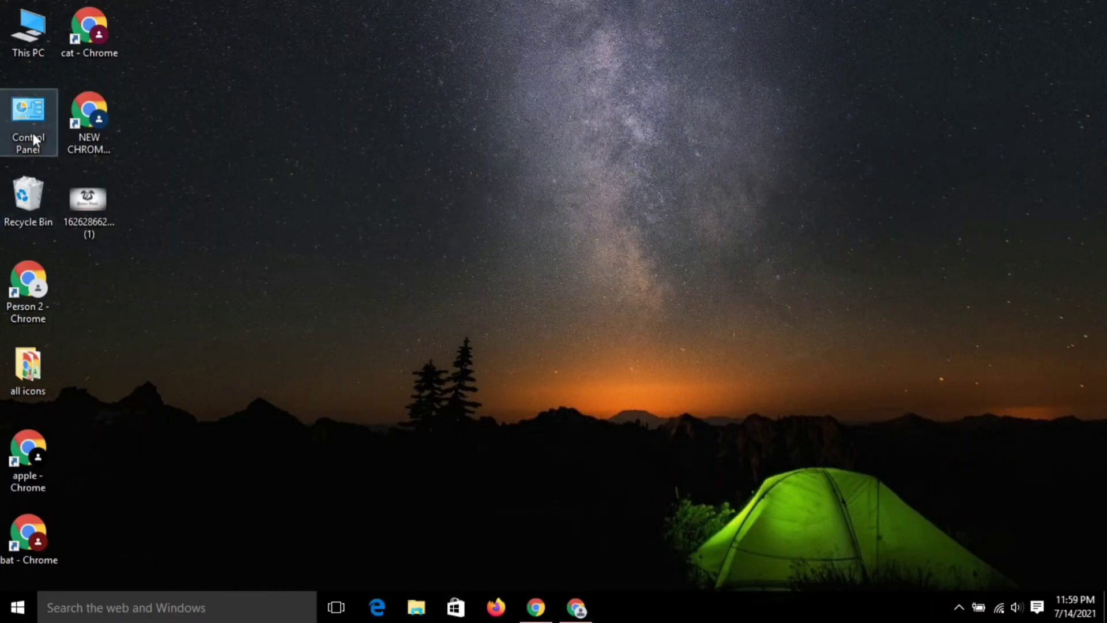
mouse_move(380, 243)
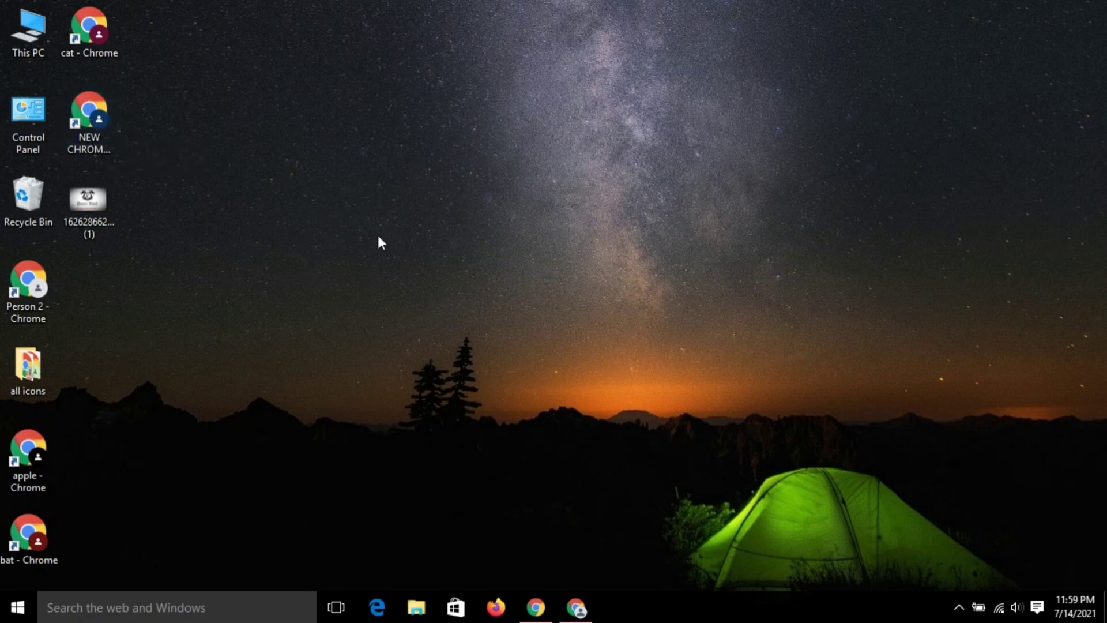
Add a profile without an account named NEW CHROME 2 with a black theme and finish
left_click(576, 607)
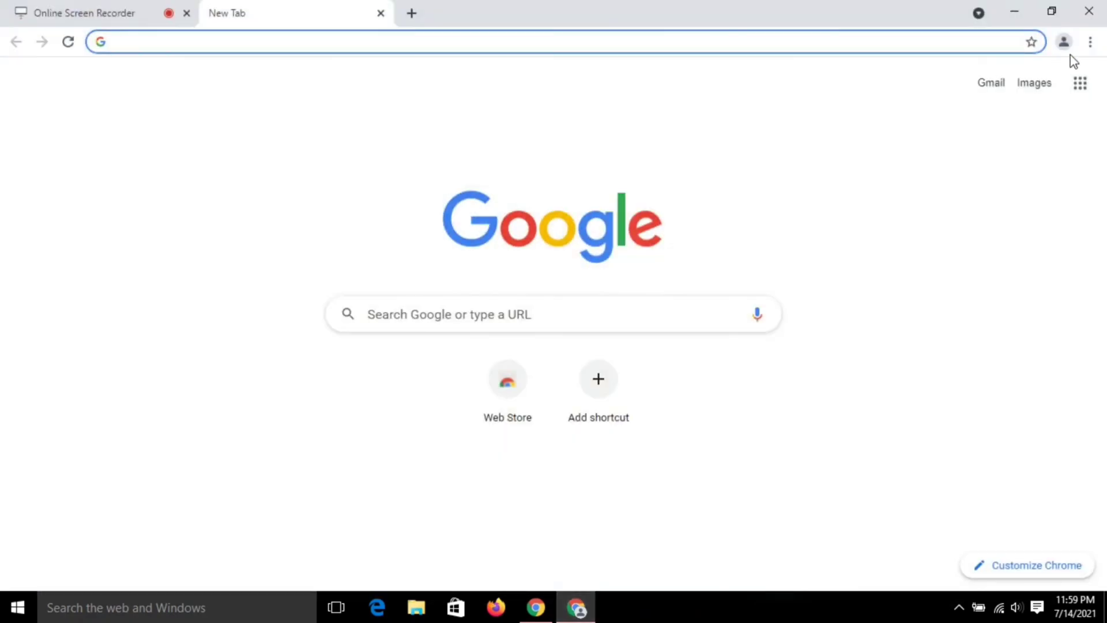
left_click(1064, 41)
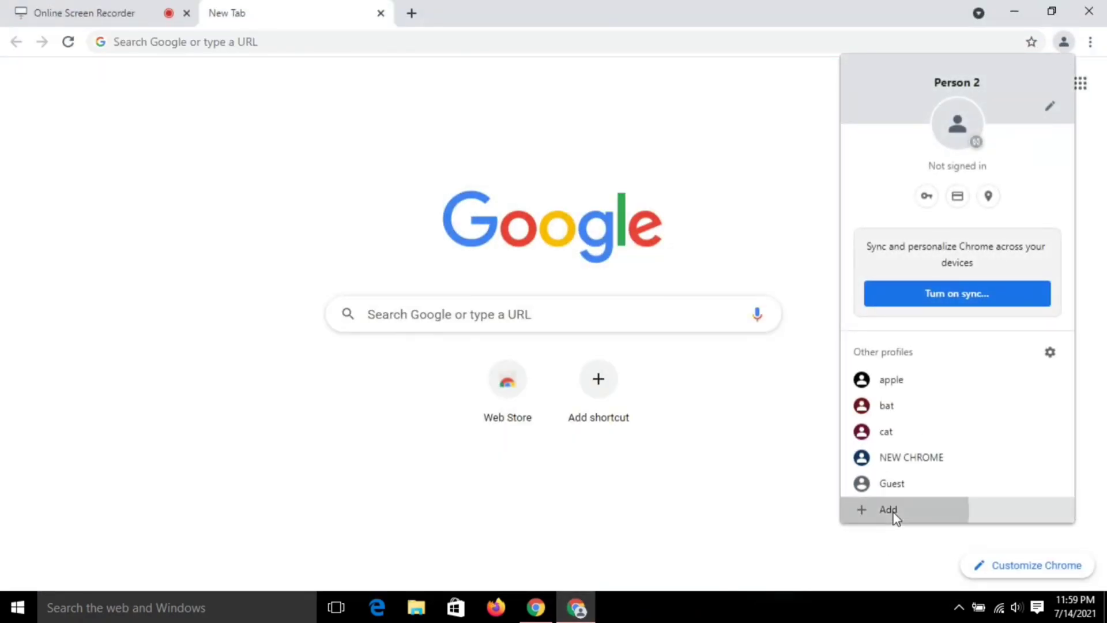
left_click(887, 510)
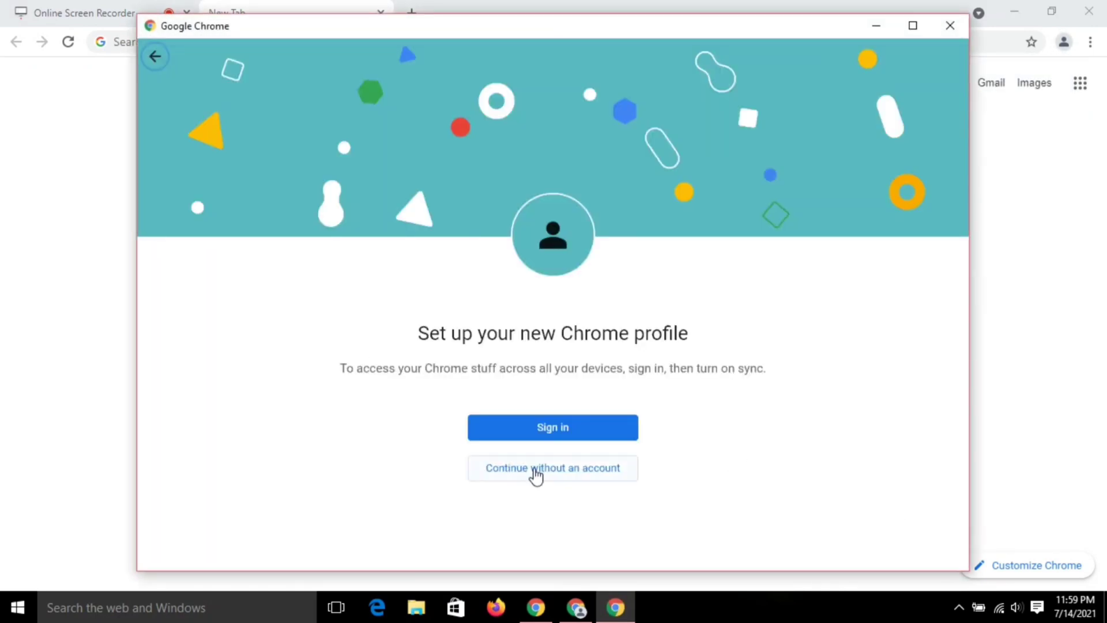
left_click(553, 468)
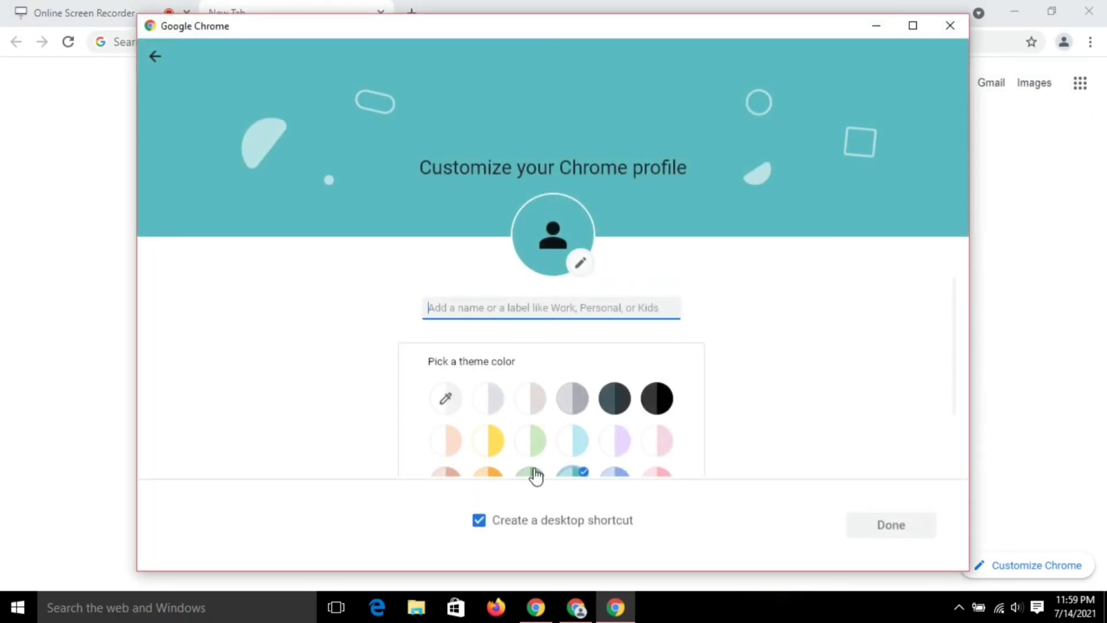
type("NEW")
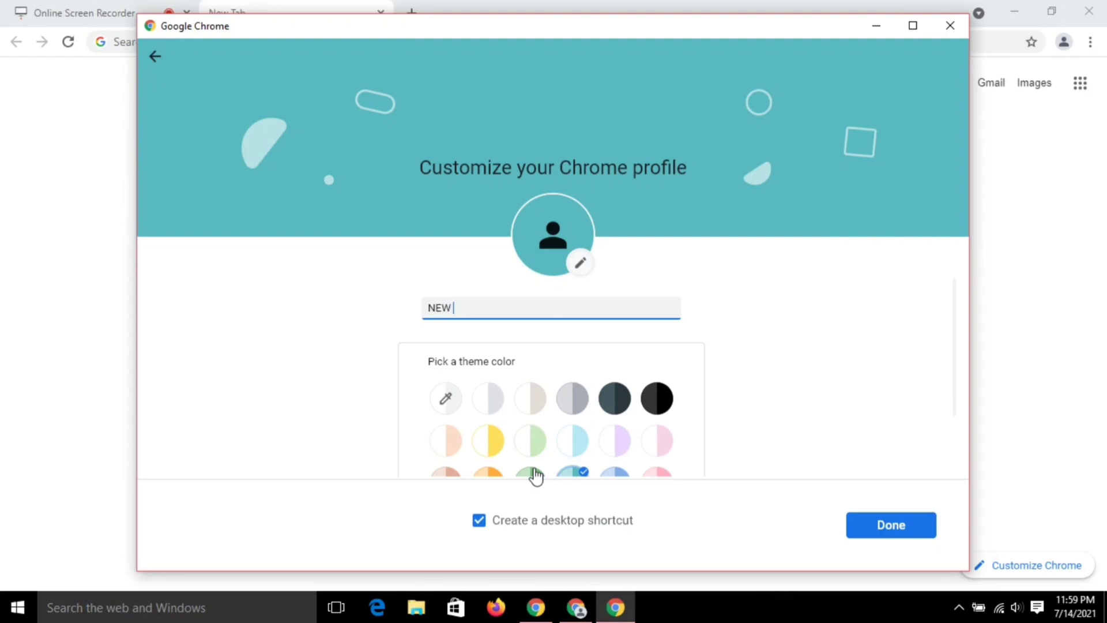
type("CHROME 2")
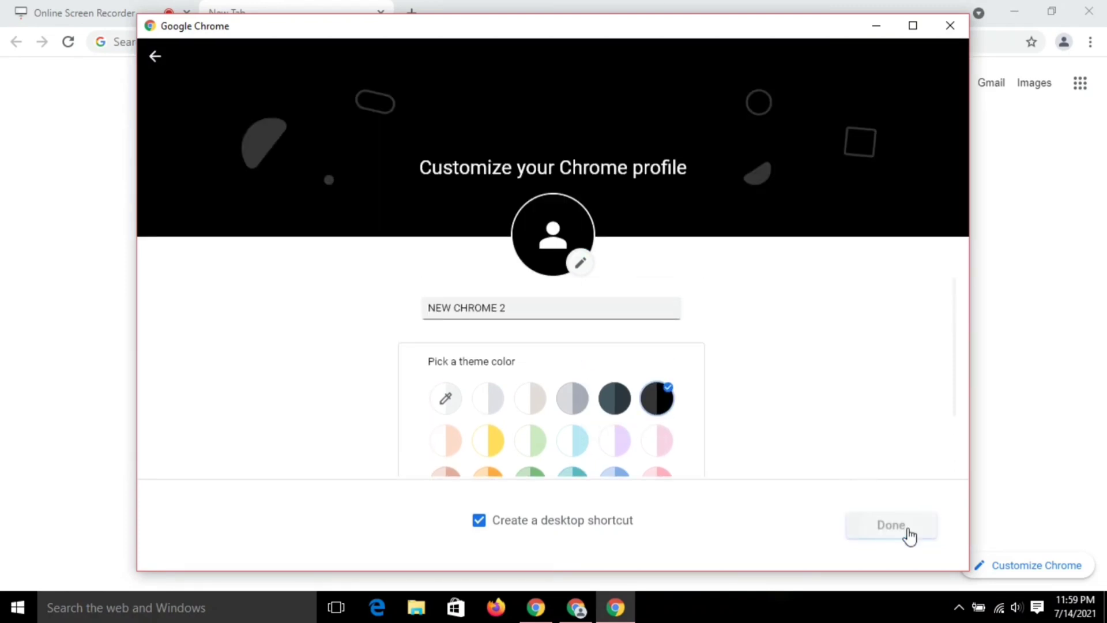
left_click(891, 525)
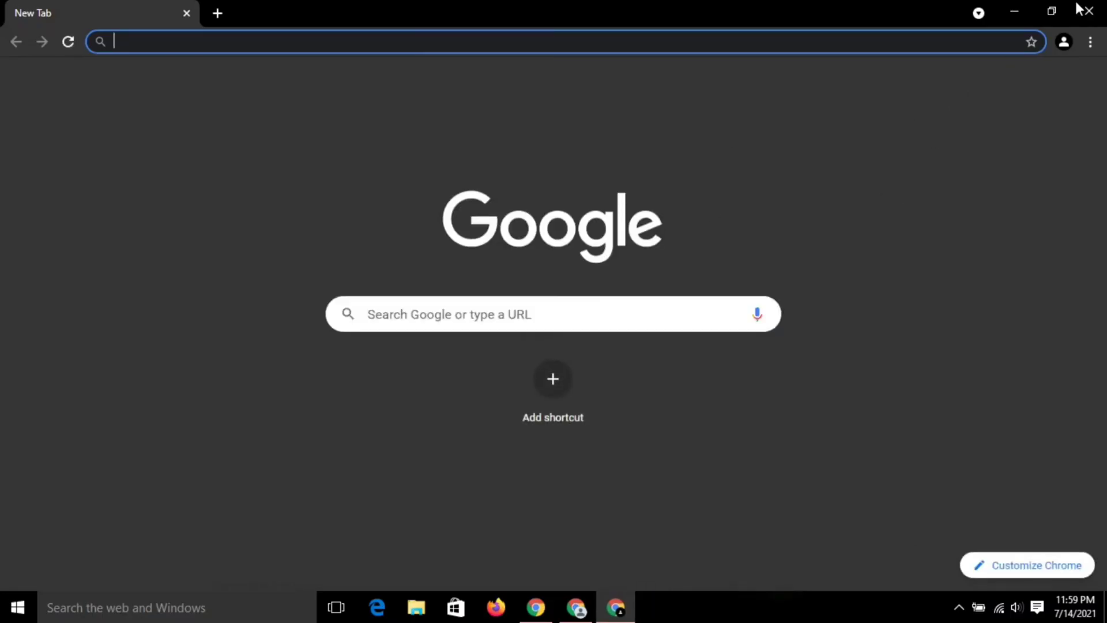